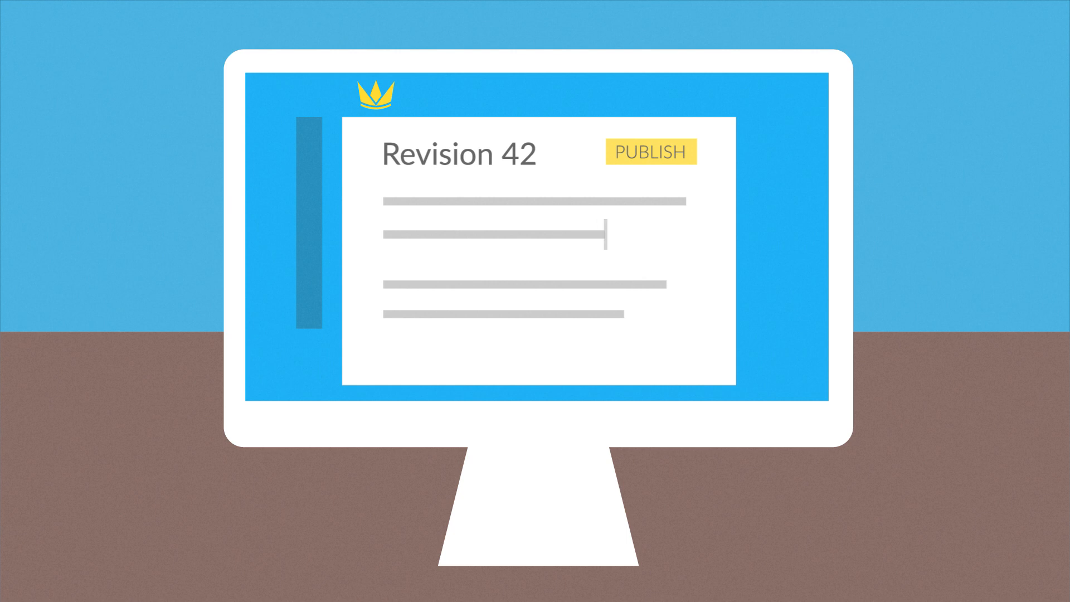
# - Publish Revision 42 of the document from the editing tool
pyautogui.click(649, 153)
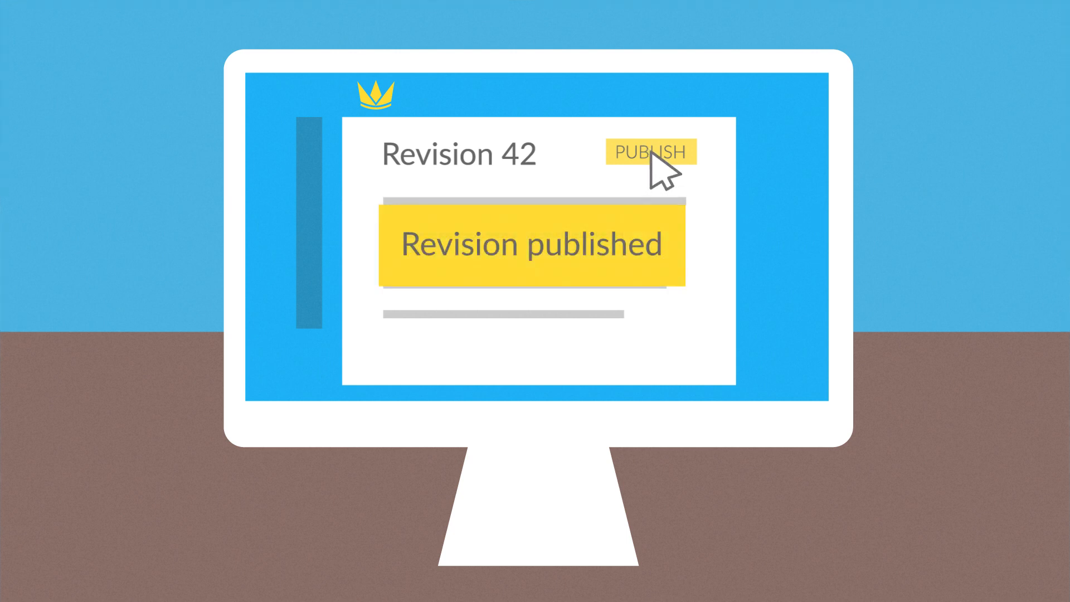